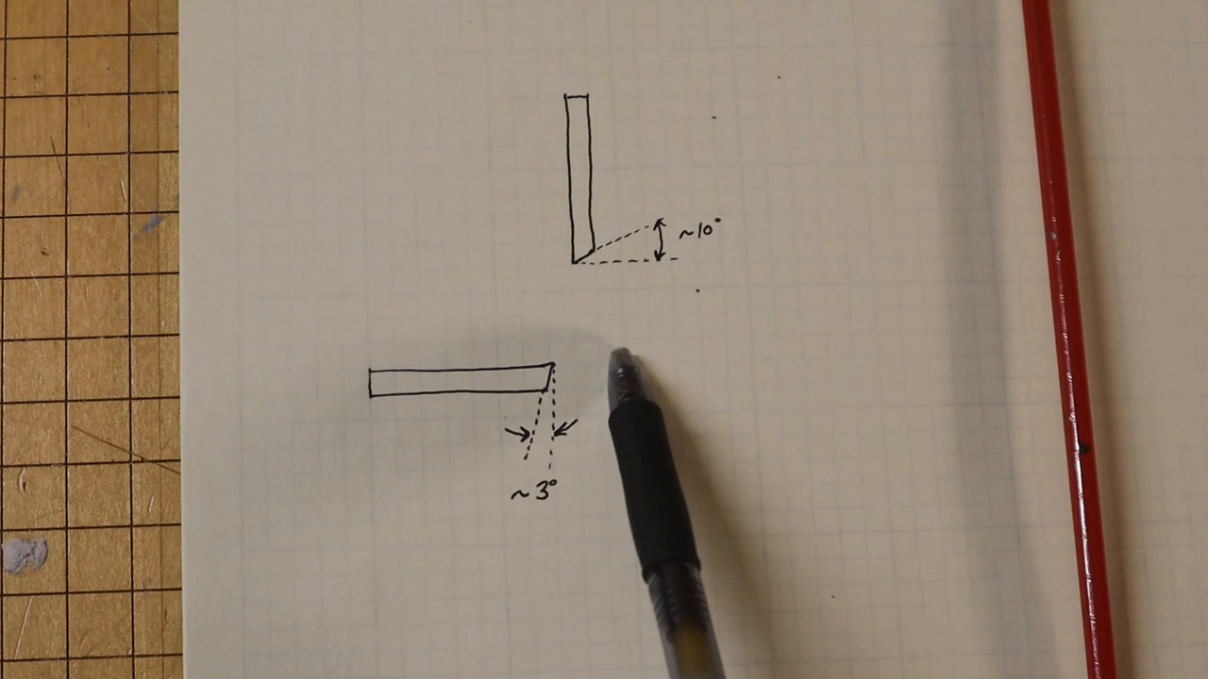
{"action": "mouse_move", "coordinate": [538, 510]}
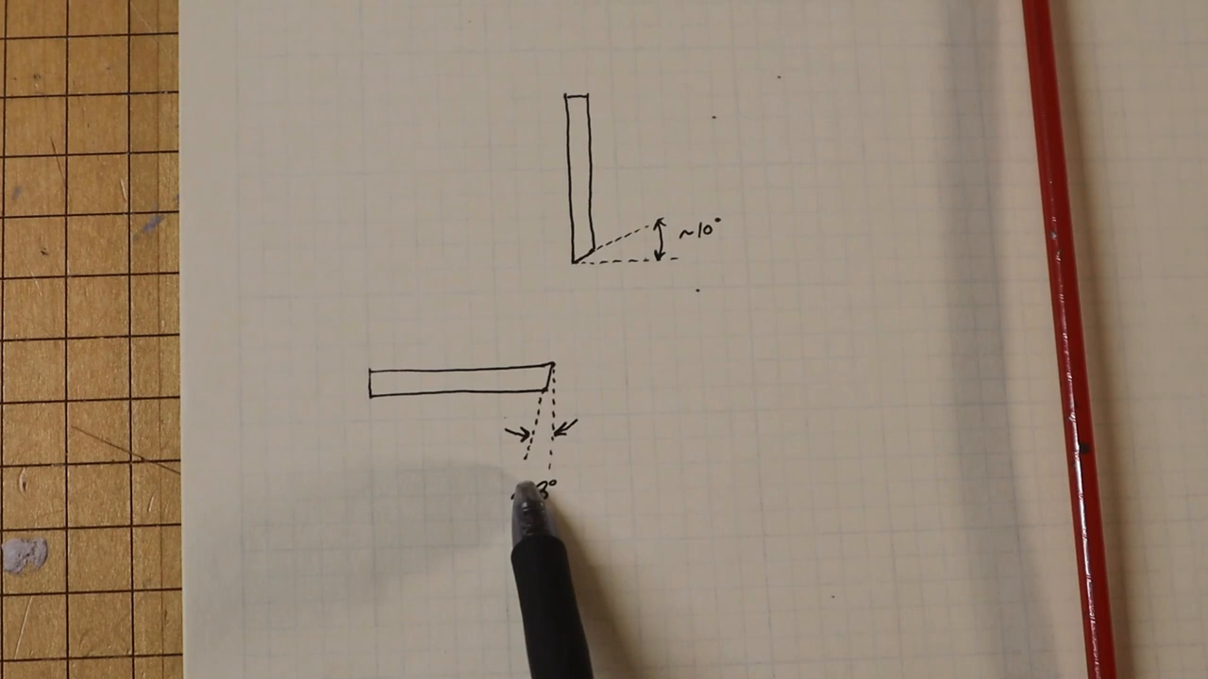